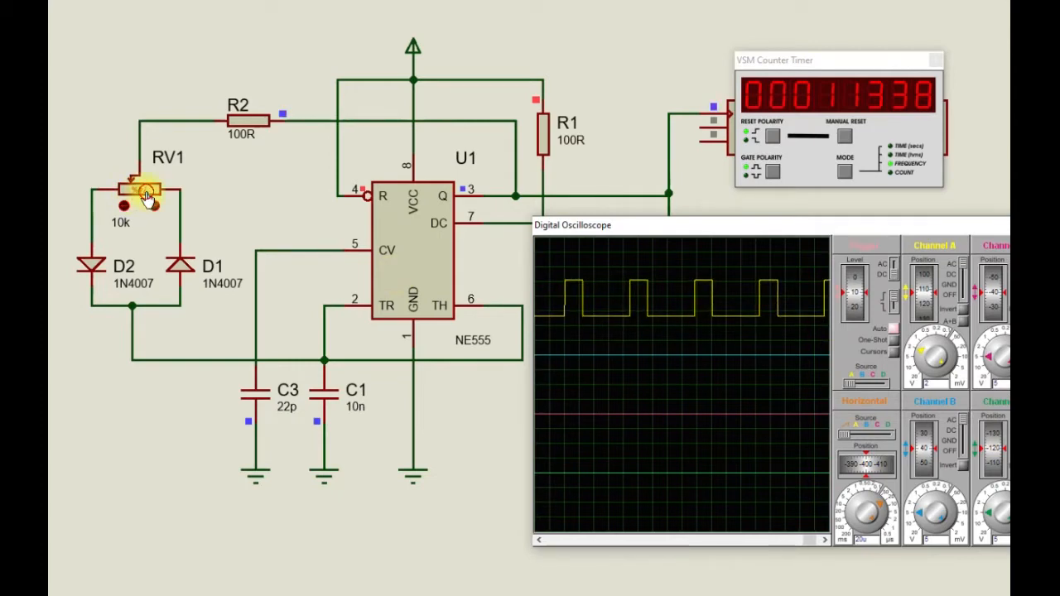
Nudge the RV1 potentiometer while the counter reads about 1.3 kHz
click(141, 186)
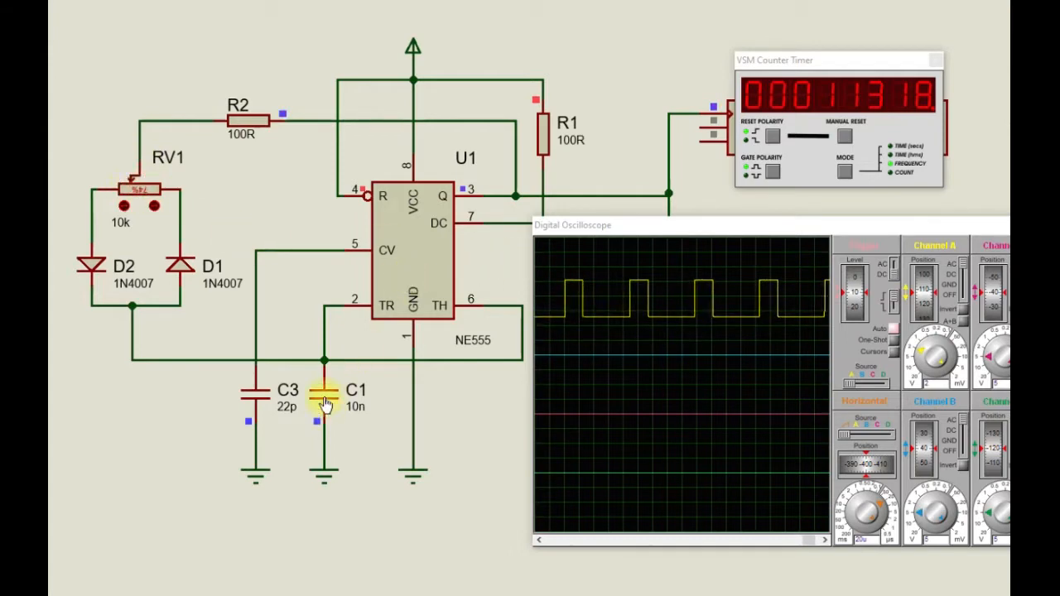
mouse_move(580, 153)
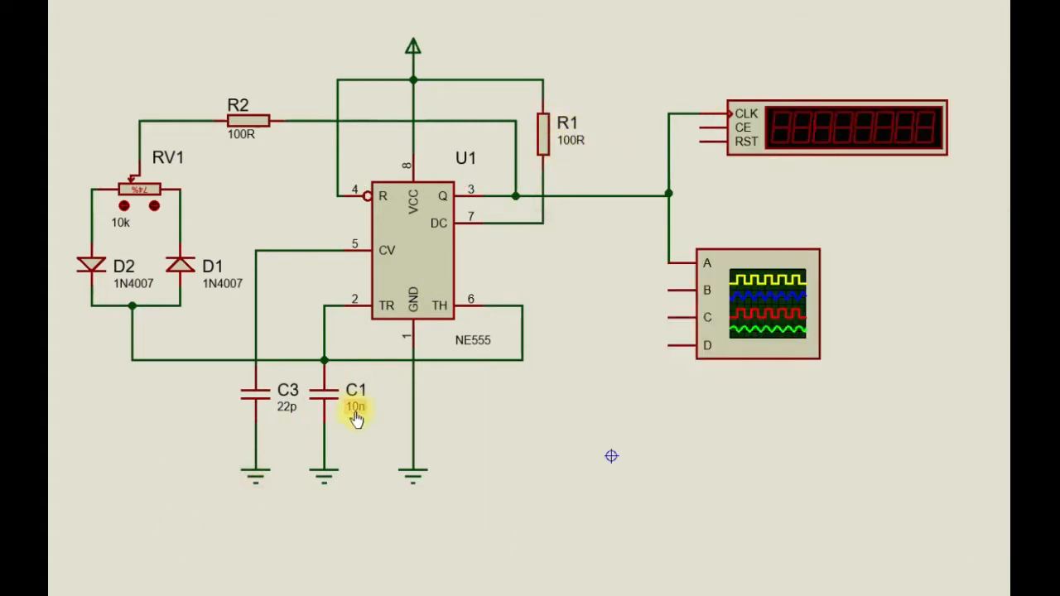
Set timing capacitor C1's capacitance from 10n to 100n in Edit Component
double_click(345, 397)
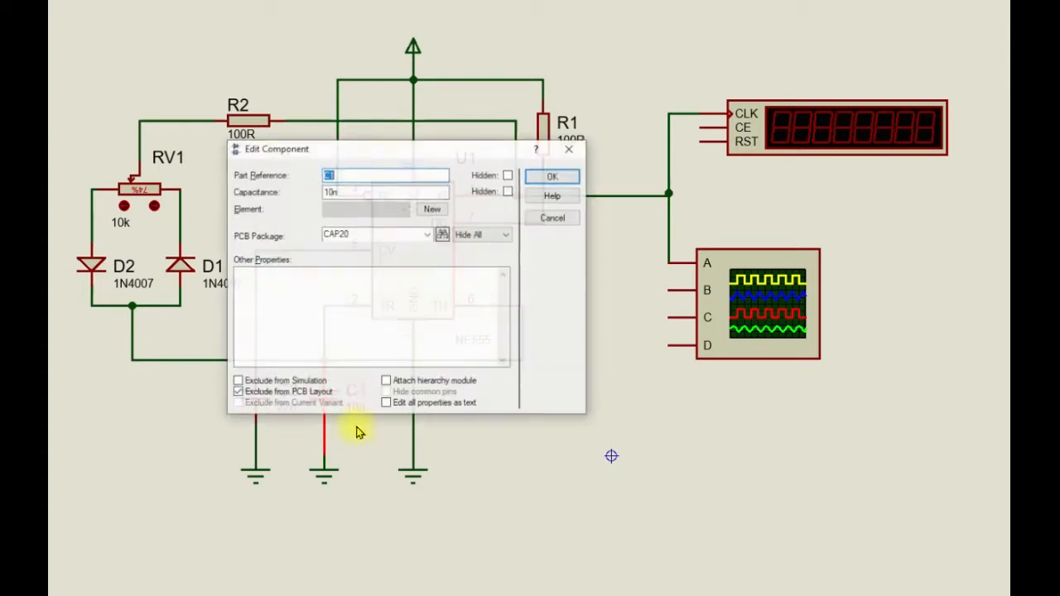
click(386, 192)
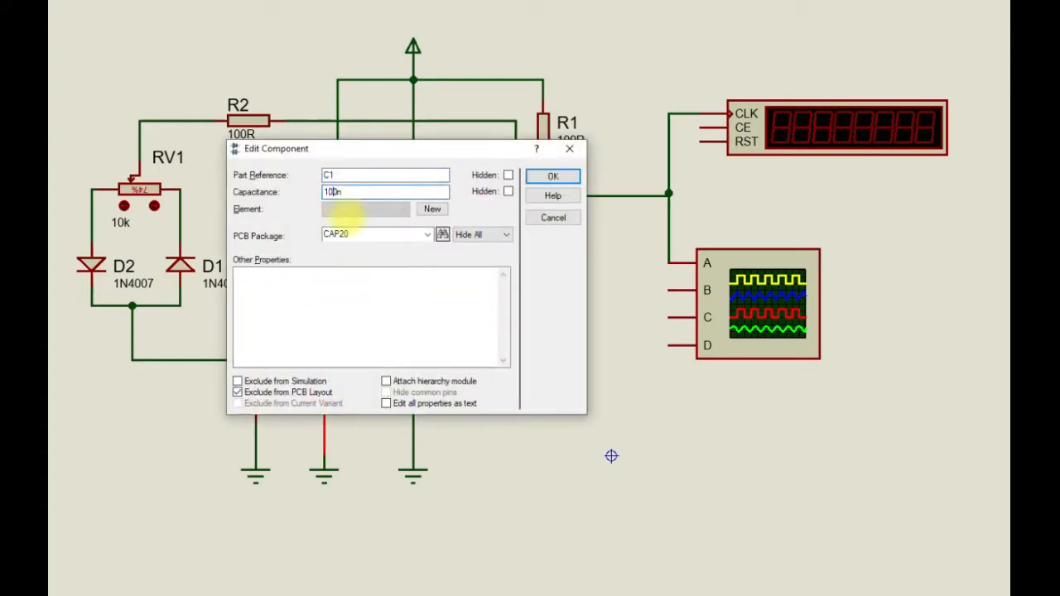
click(553, 175)
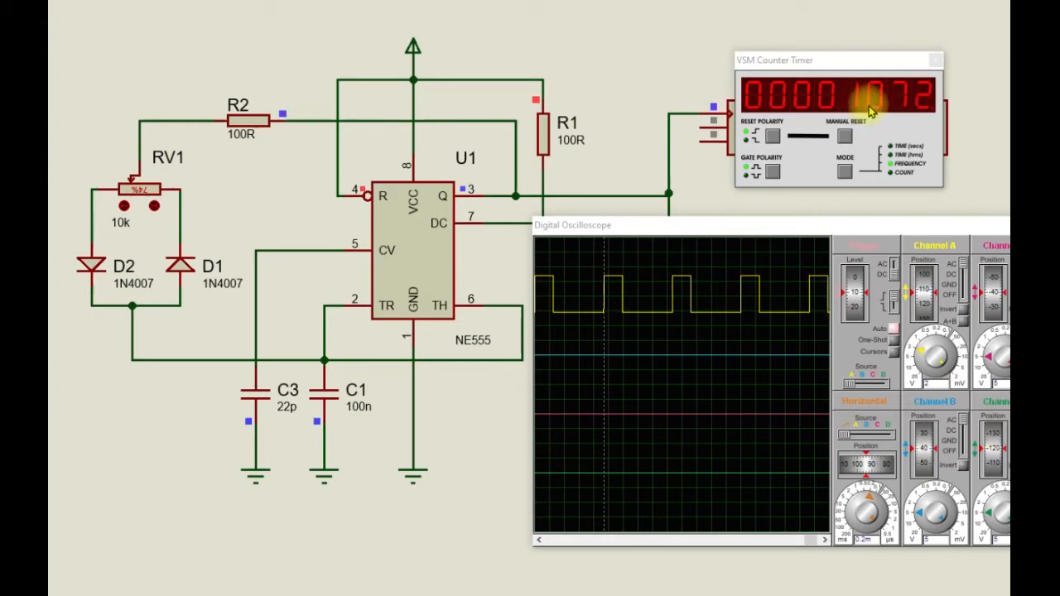
mouse_move(313, 282)
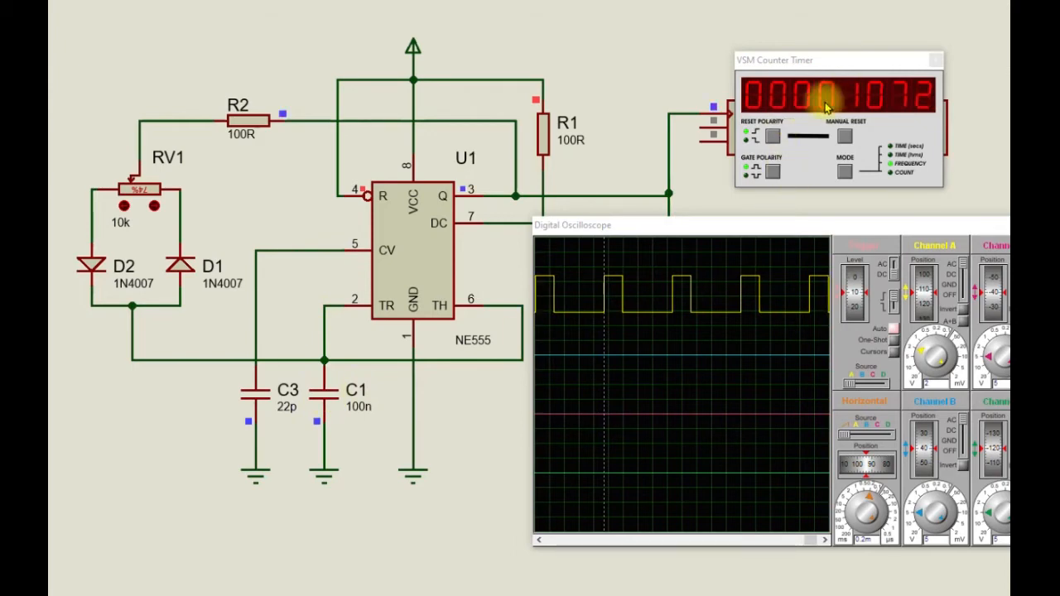
mouse_move(382, 382)
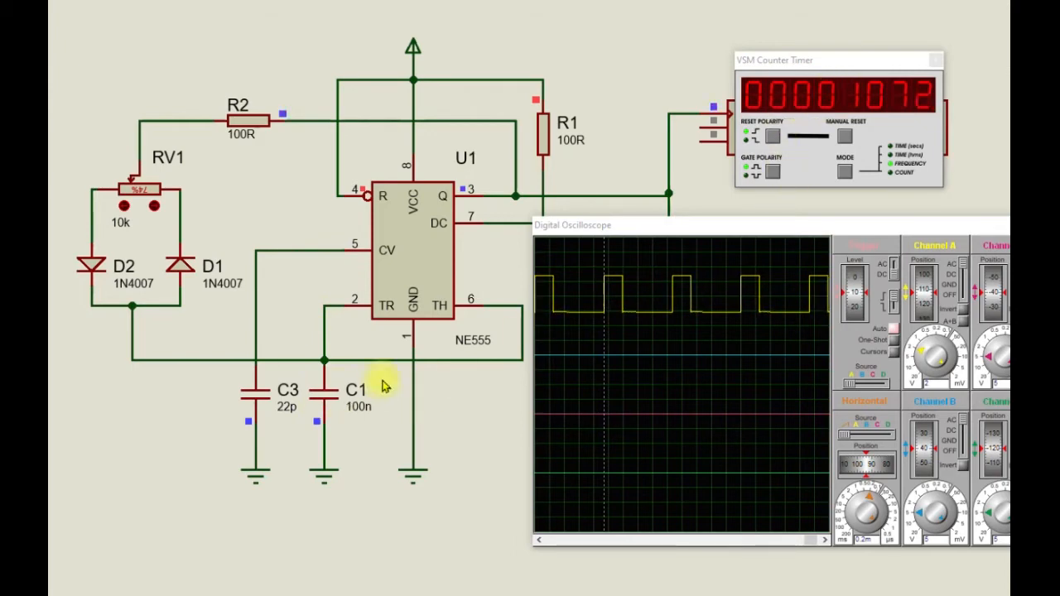
mouse_move(158, 198)
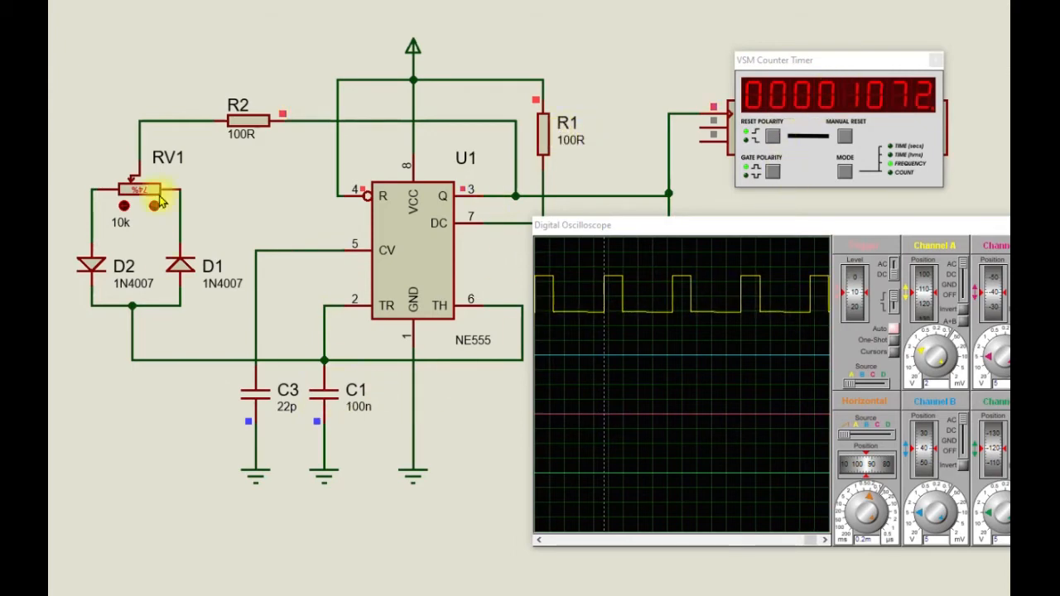
mouse_move(344, 253)
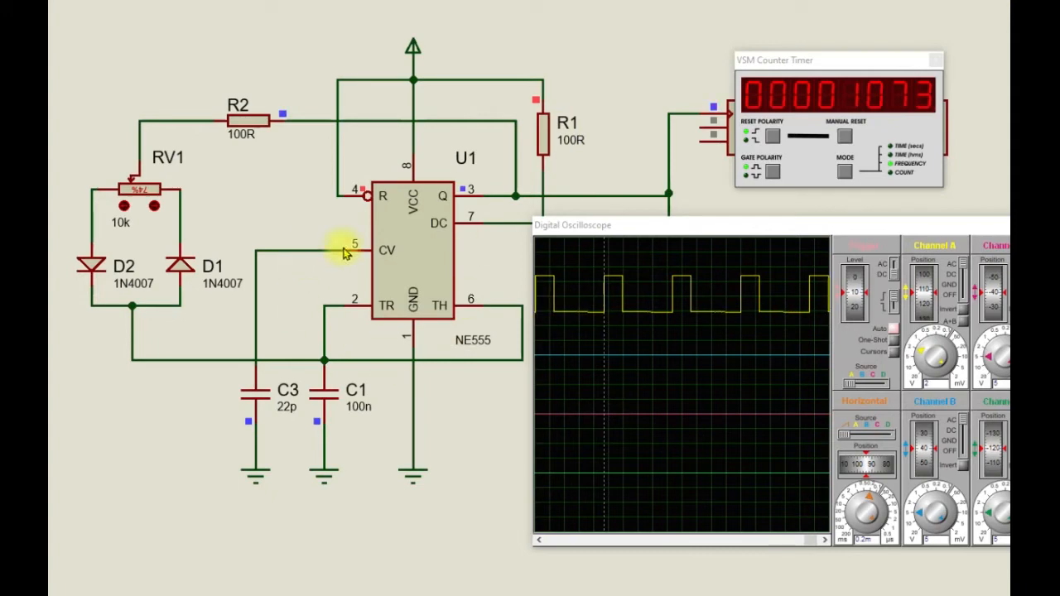